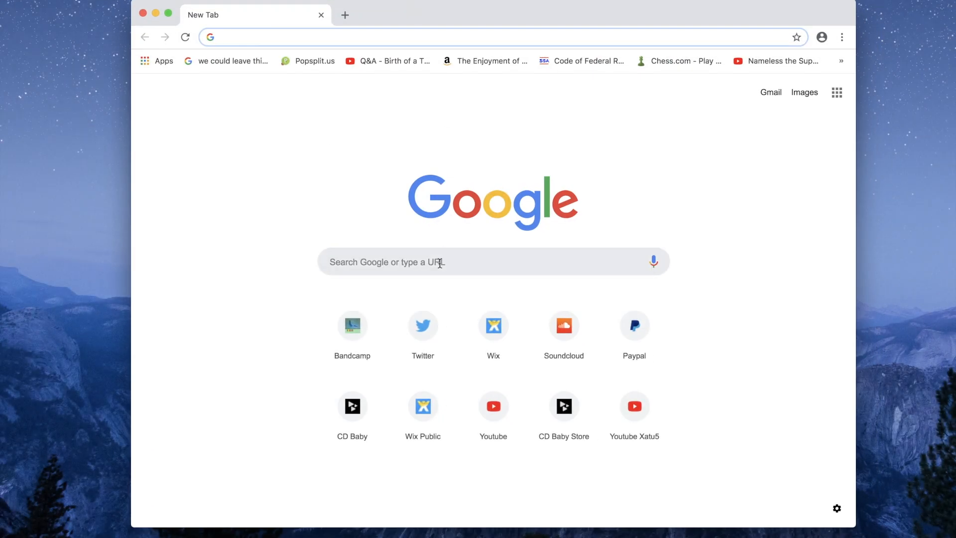
Search Google for 'funny animal cartoons', correcting the typed query before running it
text(funny face cartoon animal .png)
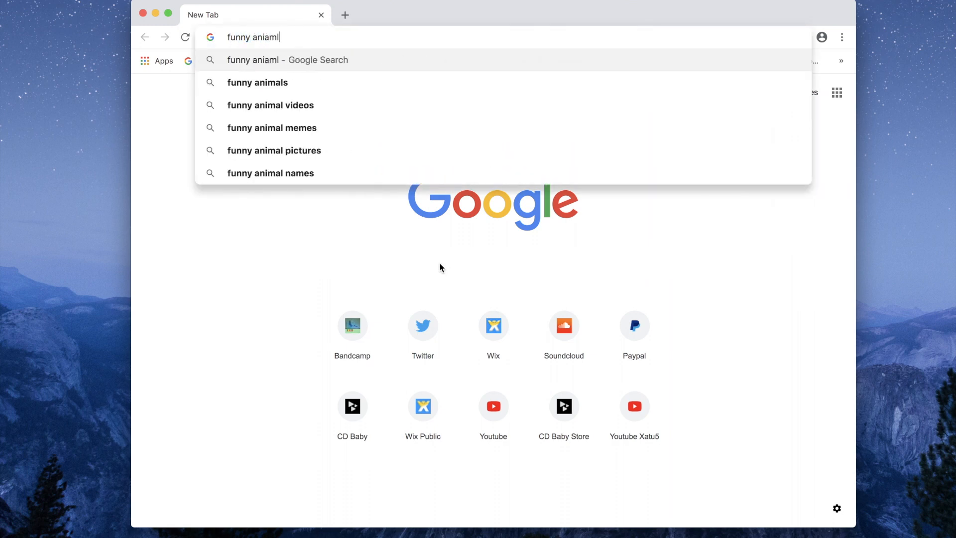
key(Backspace)
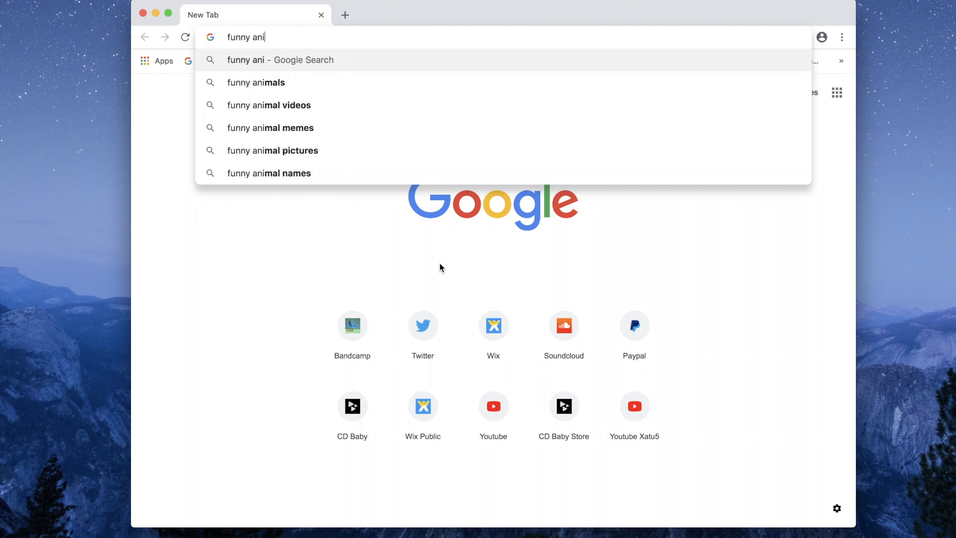
text(mal cartoons)
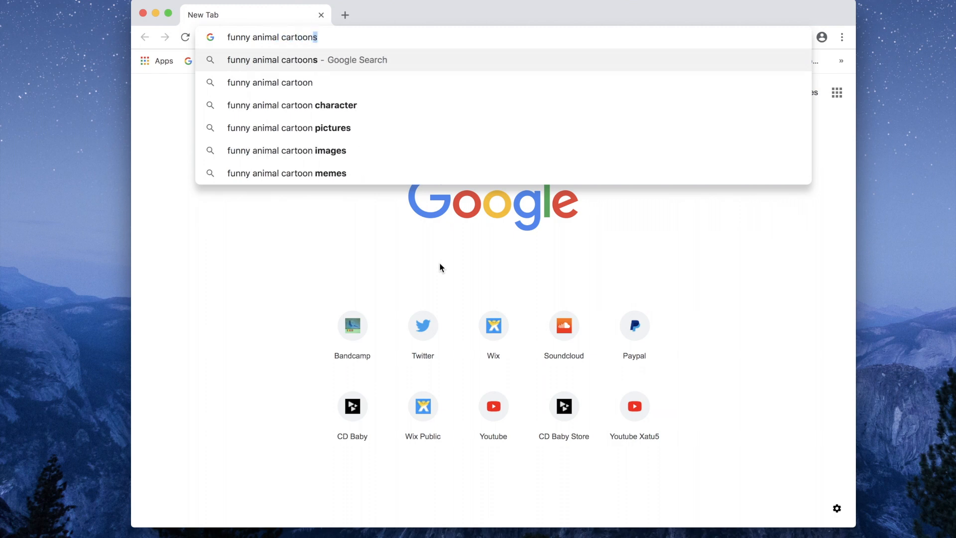
key(backspace)
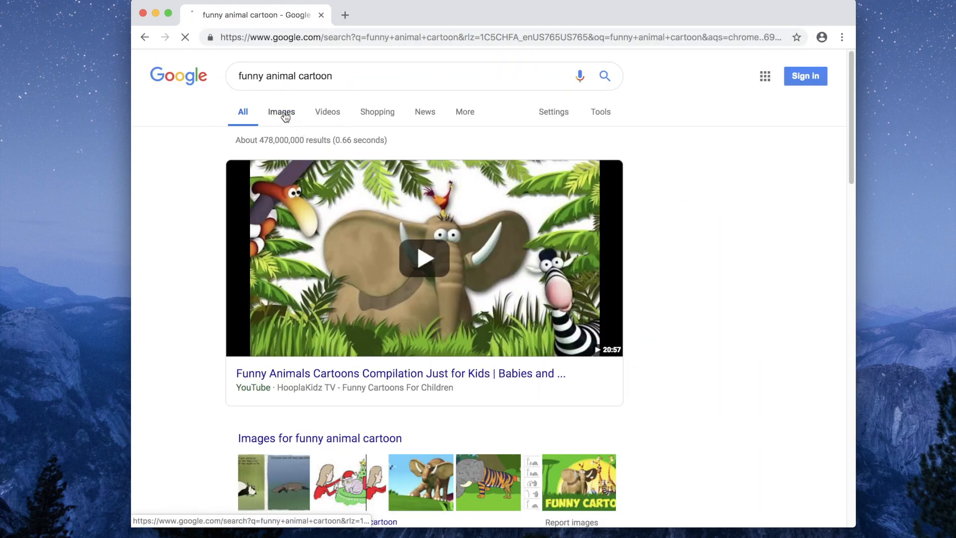
In image results, preview the elephant cartoon and copy its image address
click(281, 111)
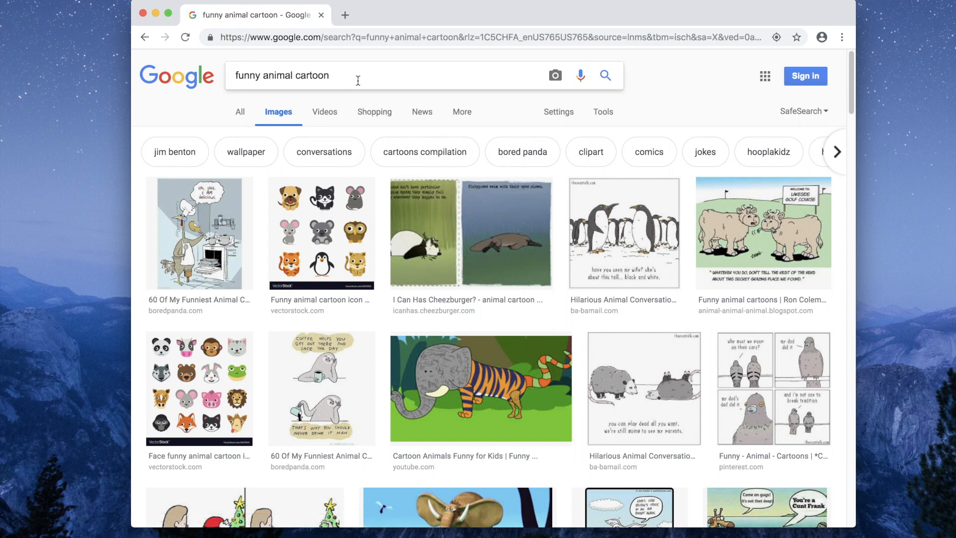
mouse_move(321, 233)
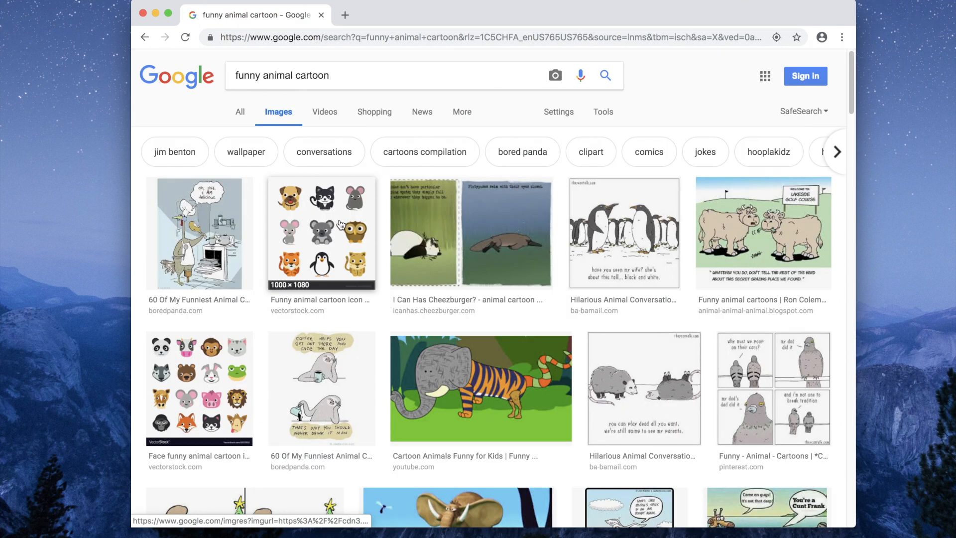
scroll(down, 3)
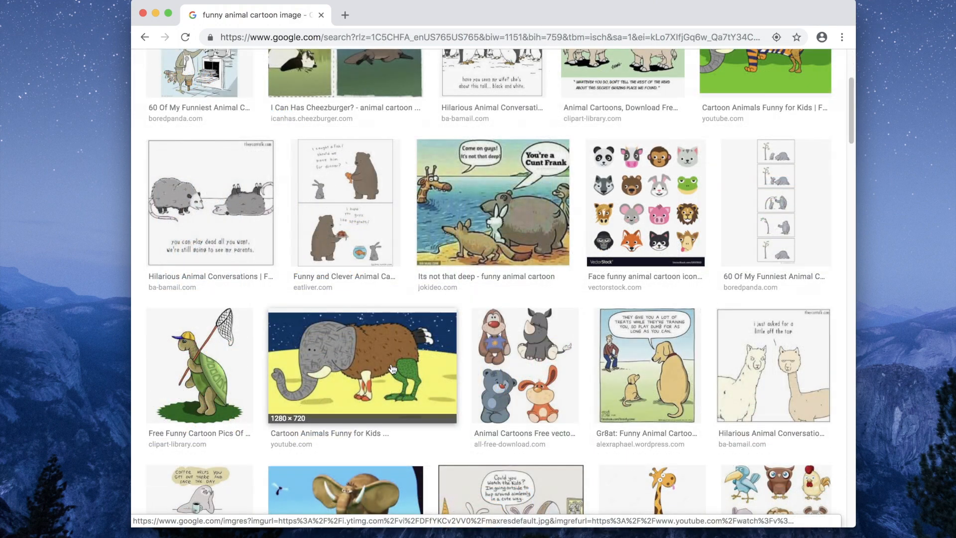
click(362, 366)
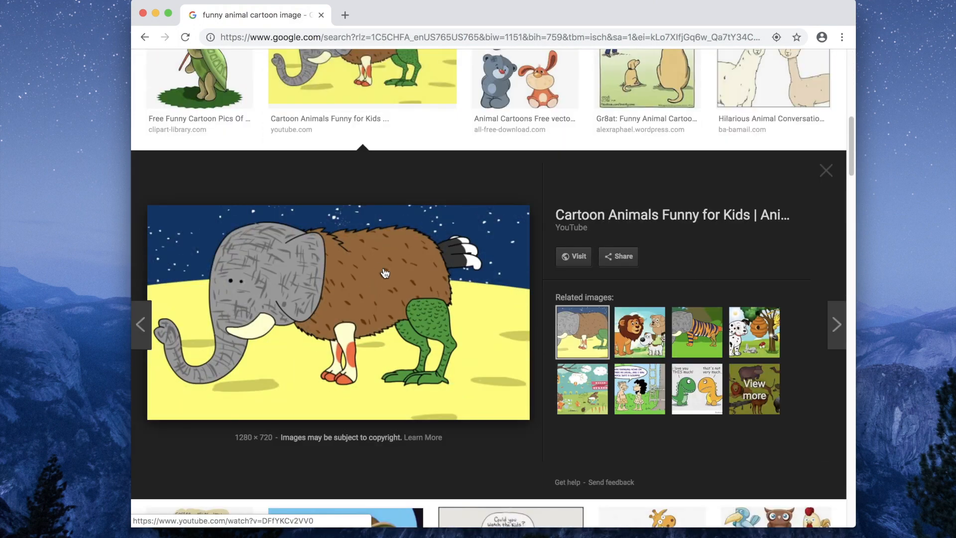
mouse_move(441, 326)
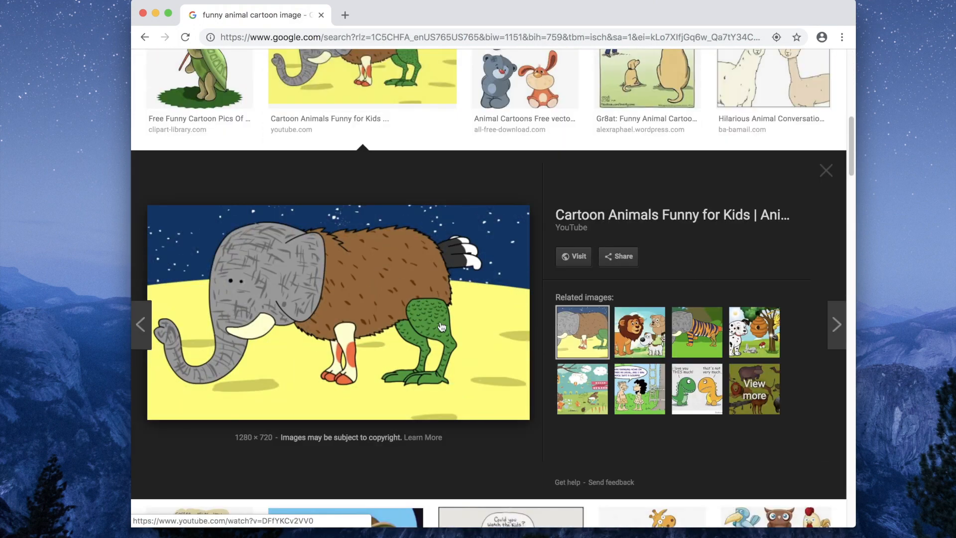
right_click(351, 298)
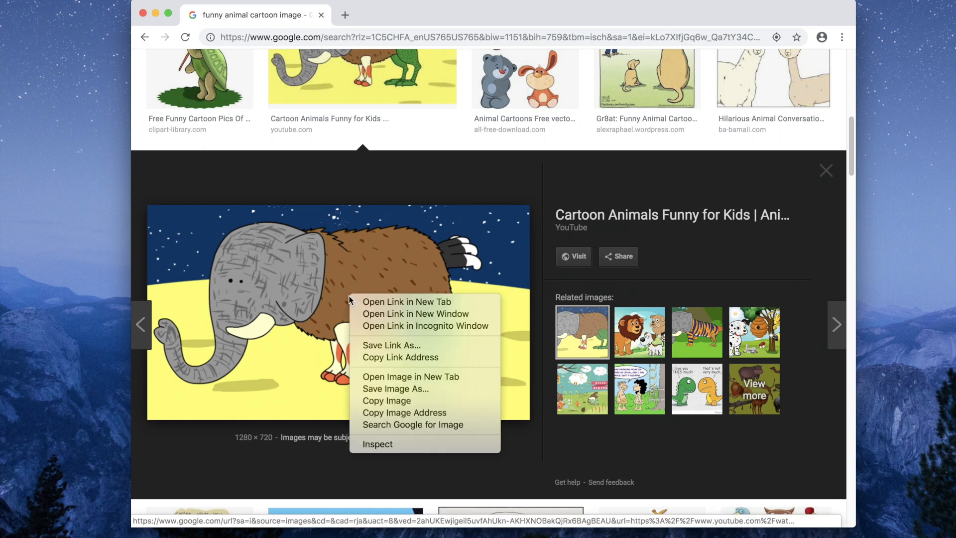
mouse_move(386, 400)
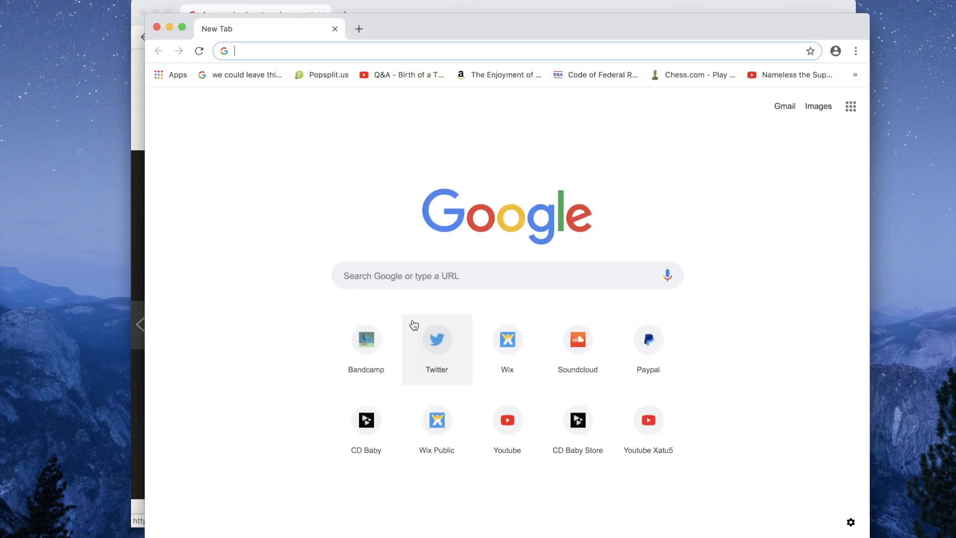
Go to Popsplit.us, dismiss the Discord notice and bring up the Custom Skin URL dialog
click(321, 74)
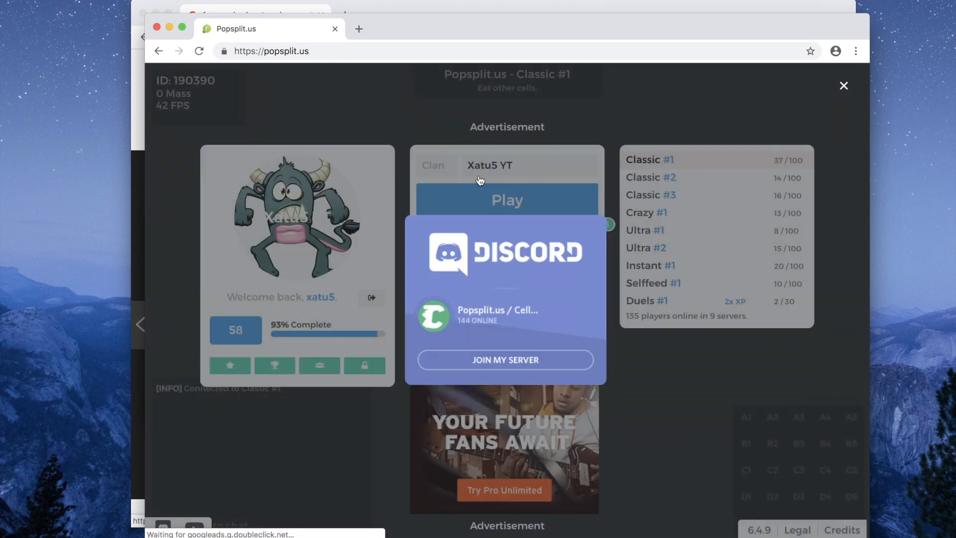
click(843, 85)
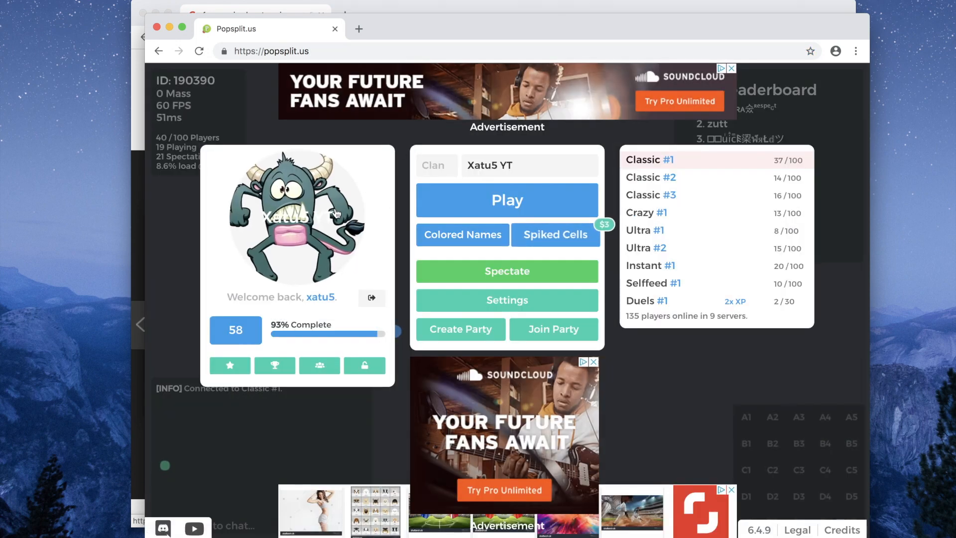
click(298, 219)
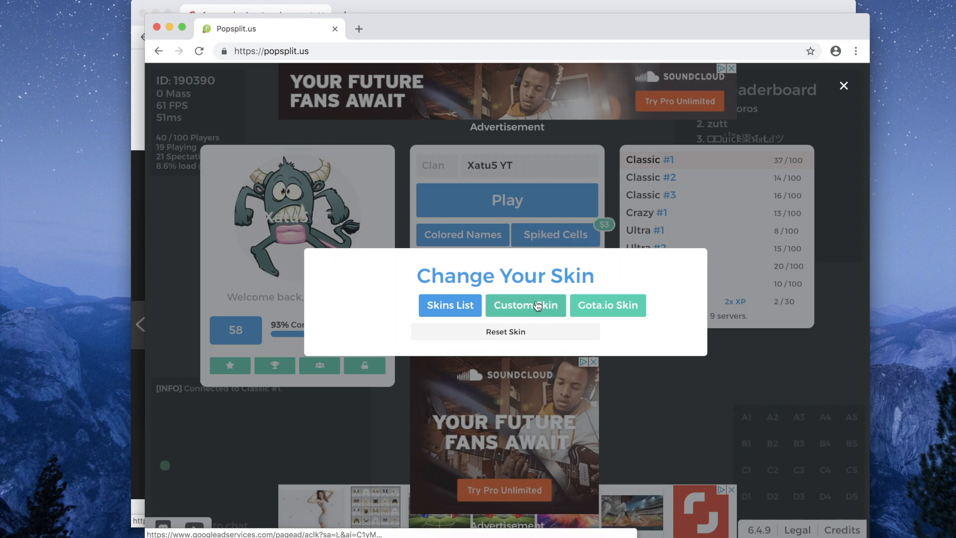
click(525, 306)
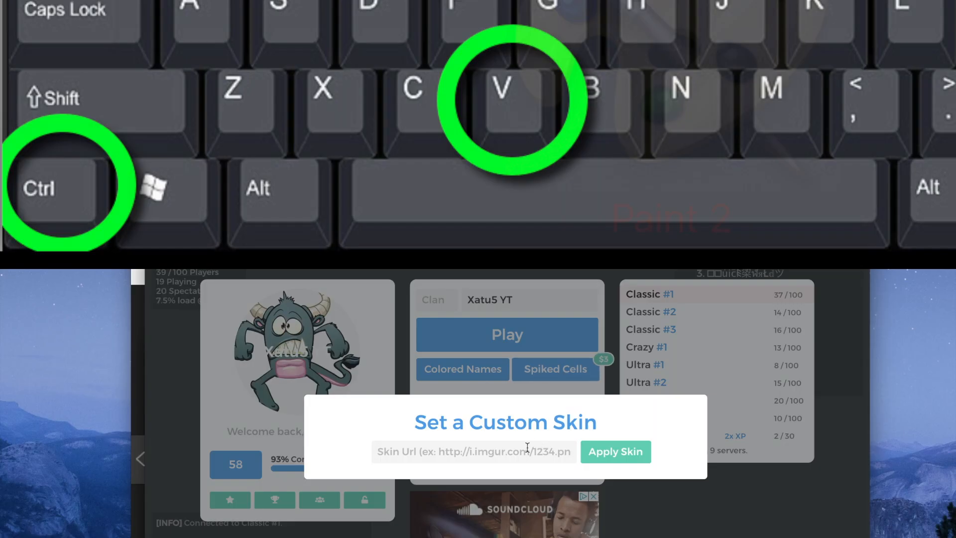
Paste the elephant image address as the Skin Url and apply it
key(ctrl+v)
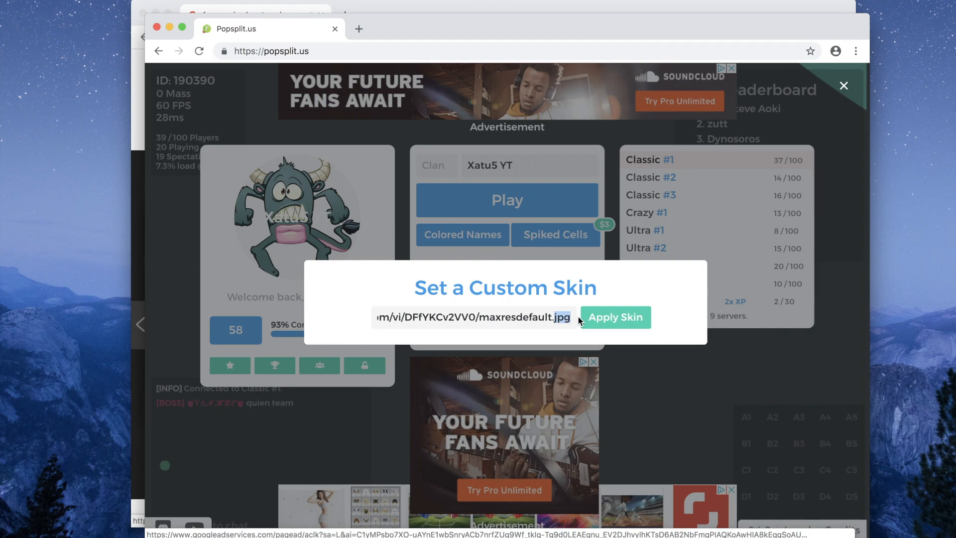
click(614, 317)
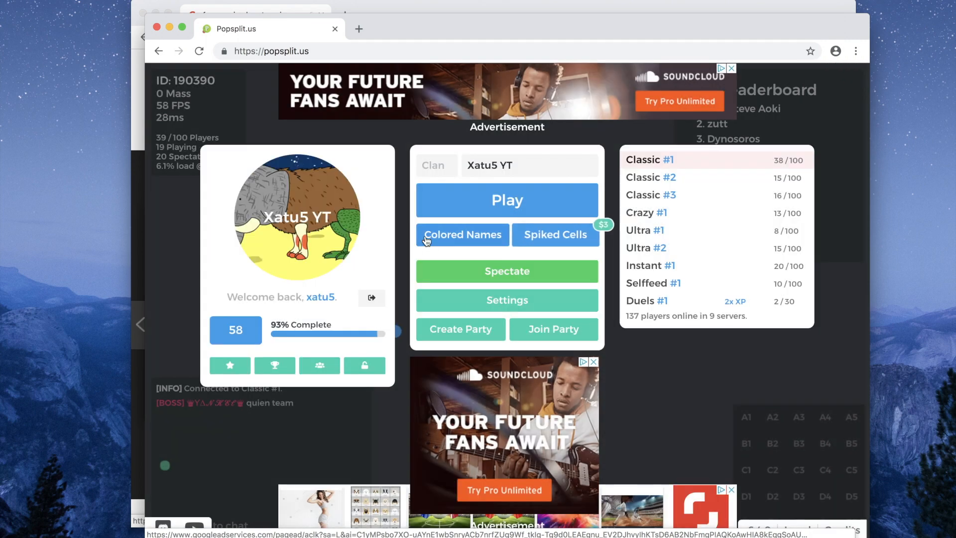
Play a match with the elephant-skinned cell, then move to a new browser tab
click(507, 200)
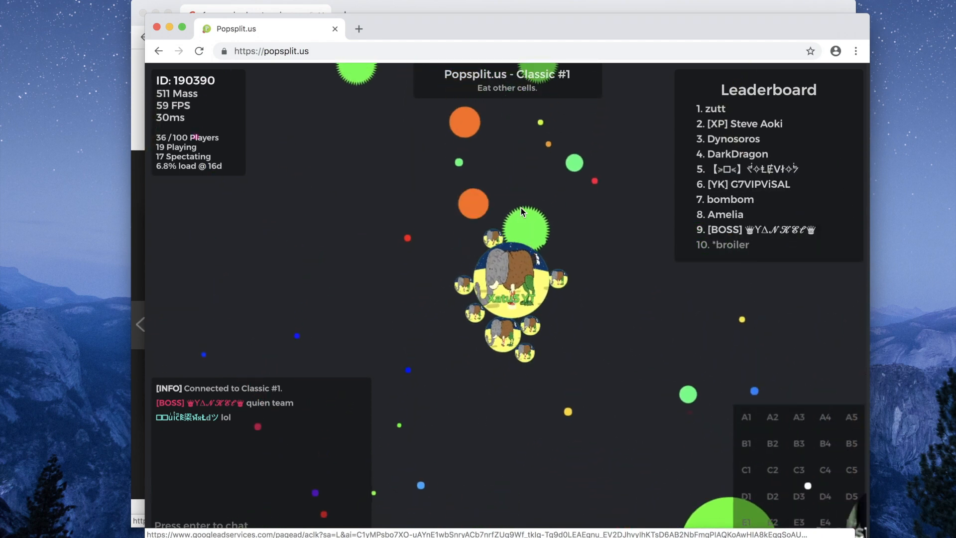
click(358, 29)
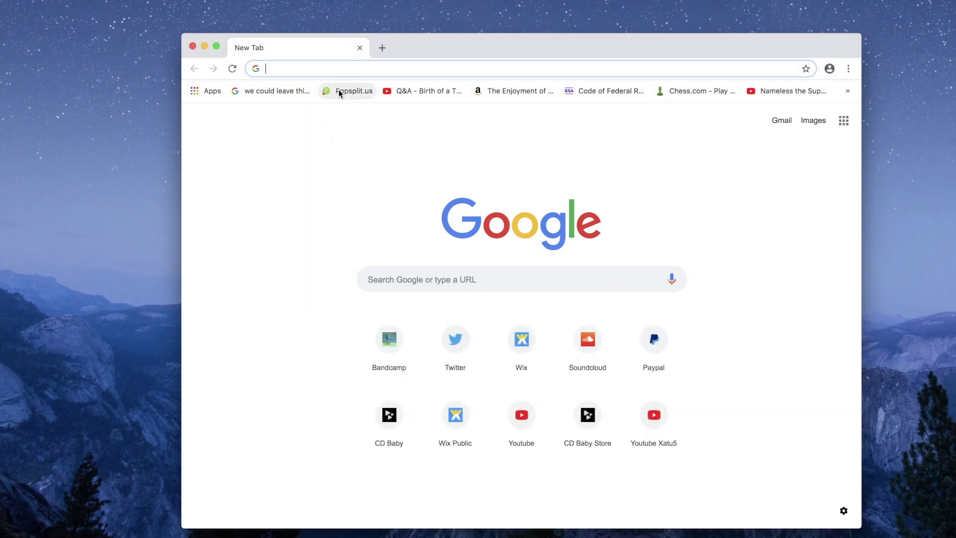
Search images for 'funny meme face .png', preview the blue monster and copy its image address
text(funny meme face .png)
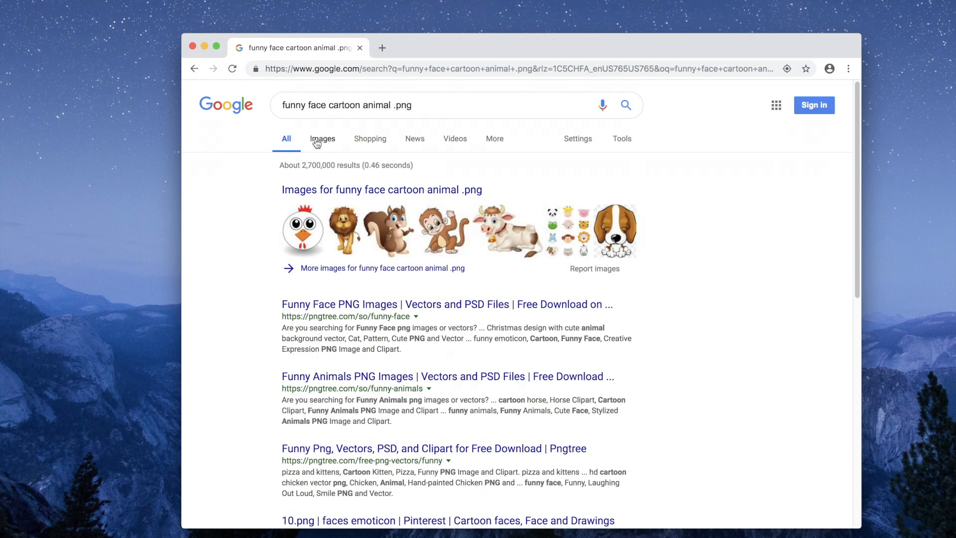
click(321, 138)
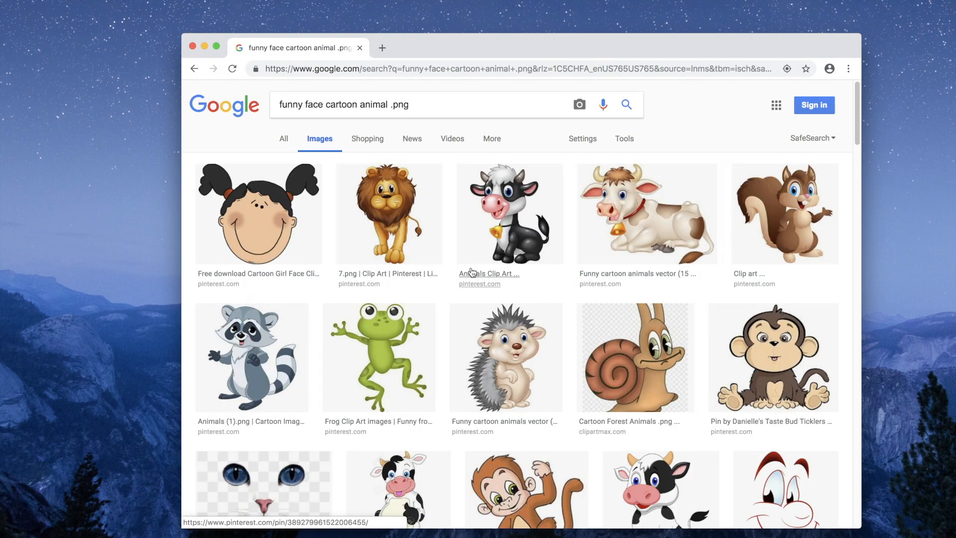
scroll(down, 3)
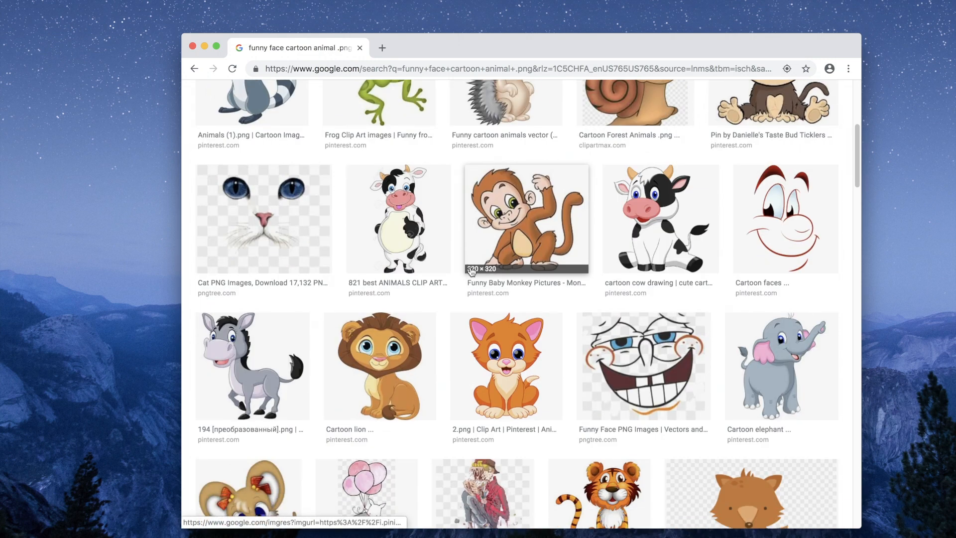
scroll(down, 3)
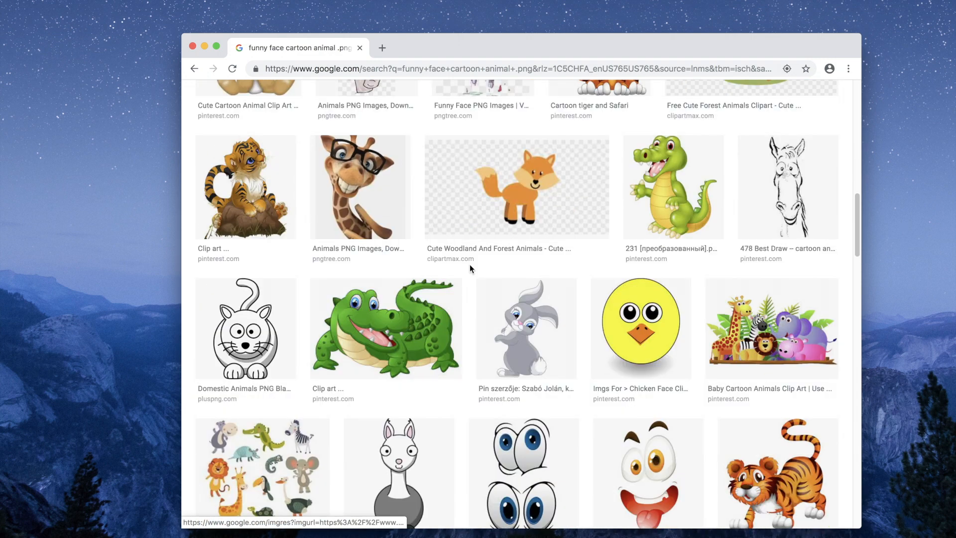
scroll(down, 3)
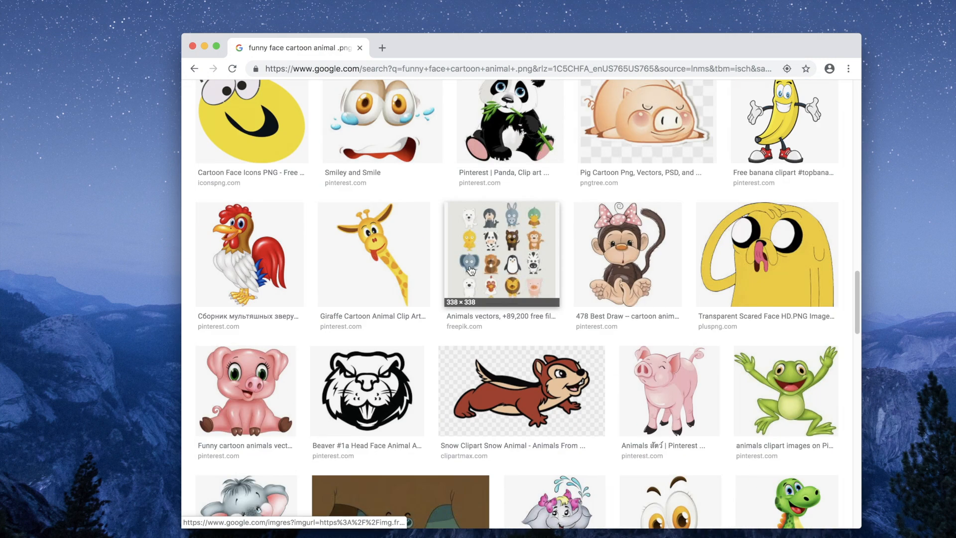
scroll(down, 3)
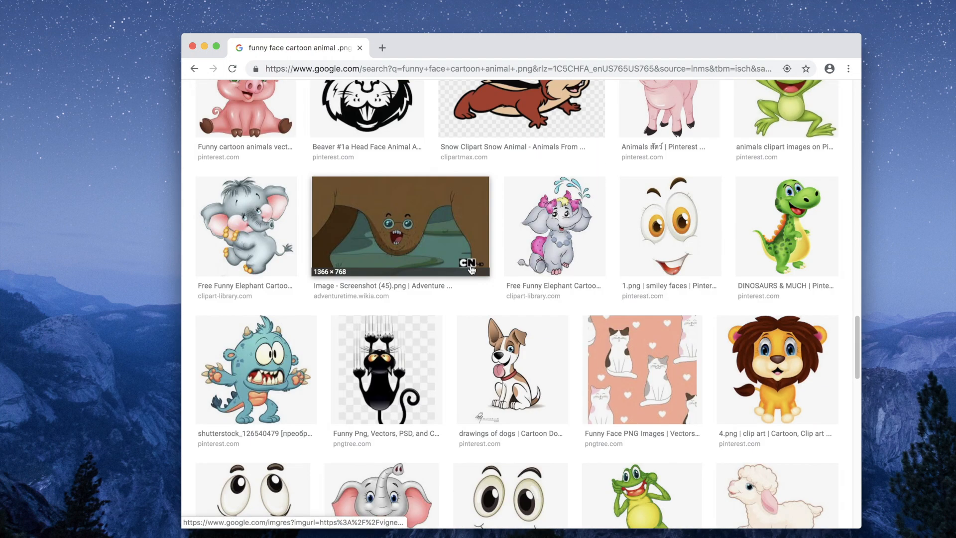
scroll(down, 3)
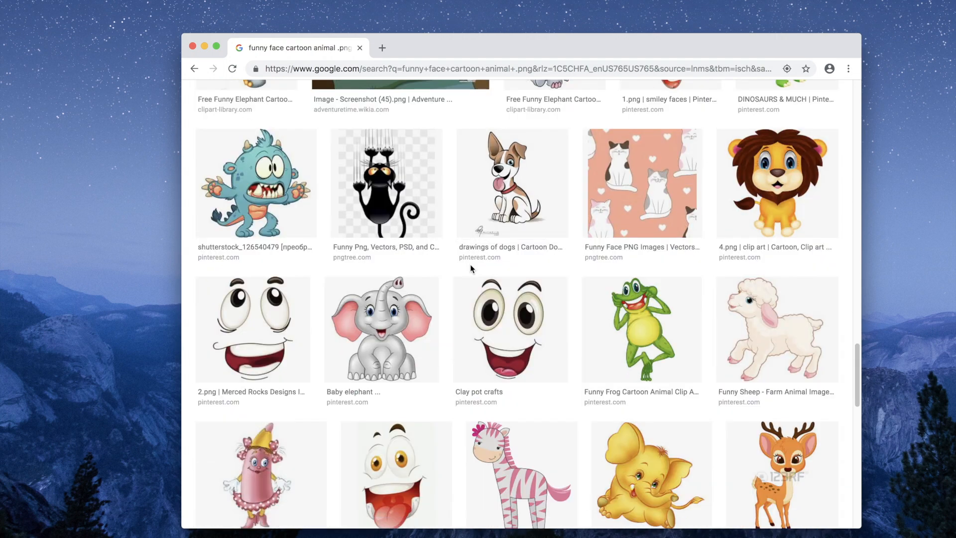
click(255, 184)
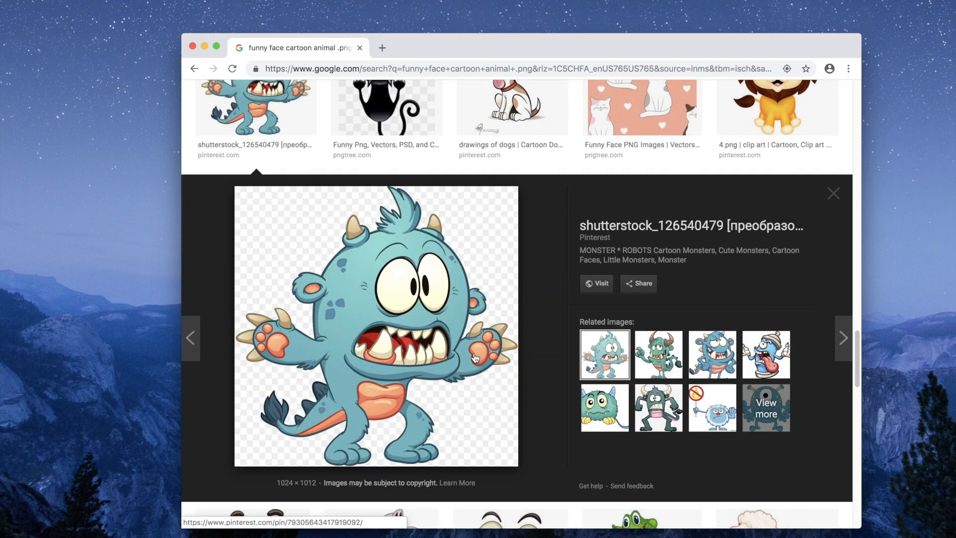
mouse_move(451, 344)
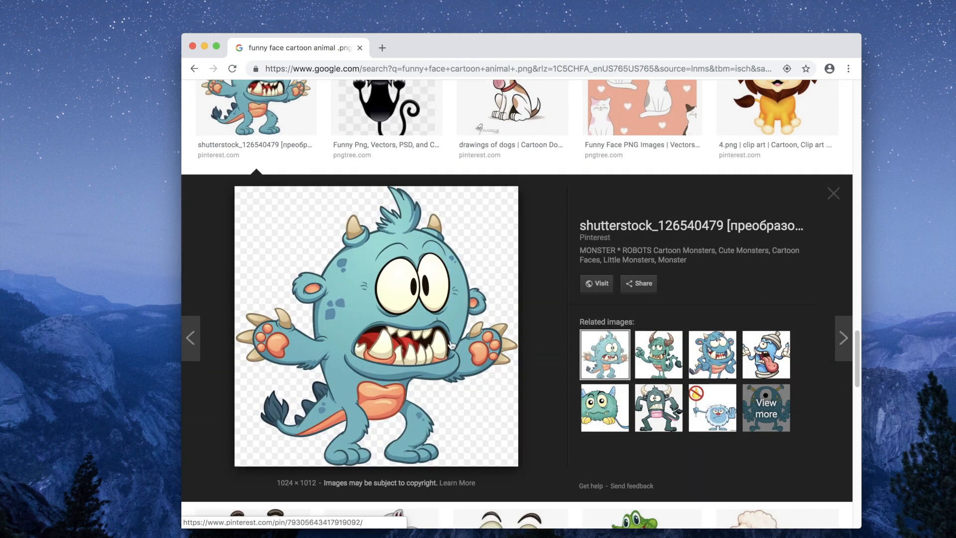
right_click(451, 345)
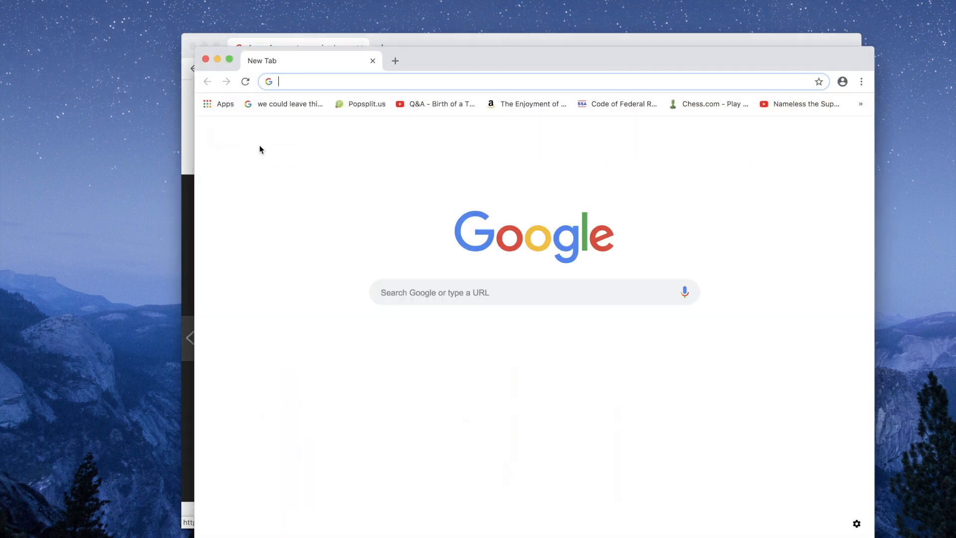
Back in Popsplit.us, set the blue monster .png link as the custom skin and apply it
click(365, 104)
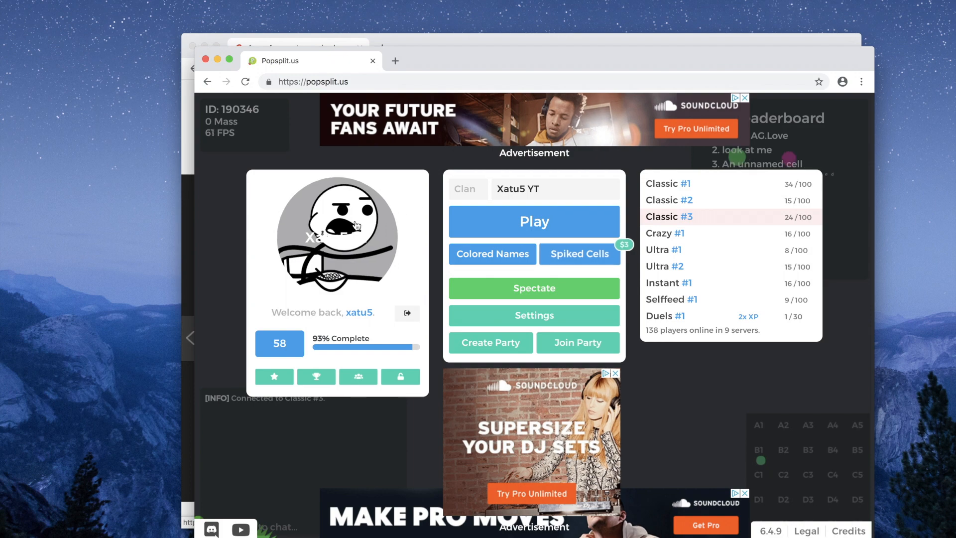
click(338, 233)
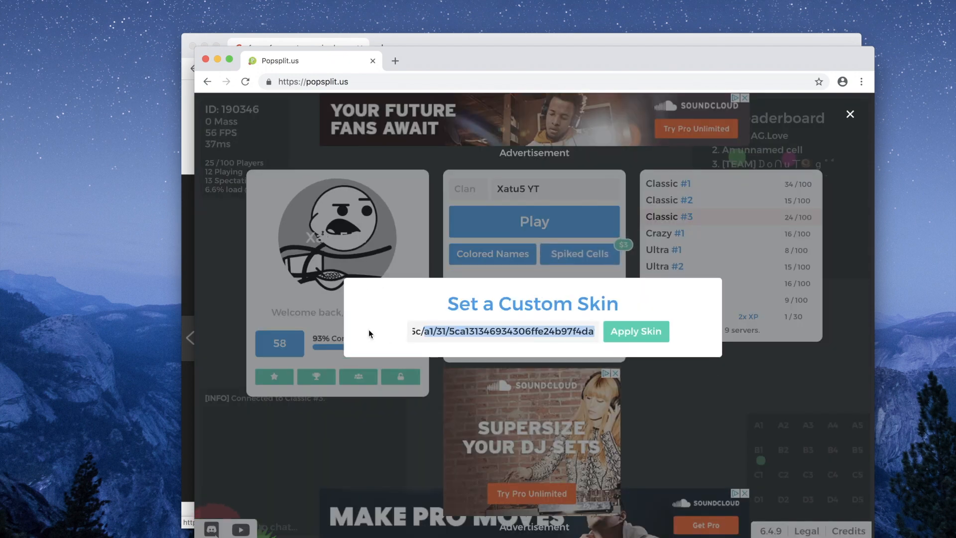
text(9c25b.png)
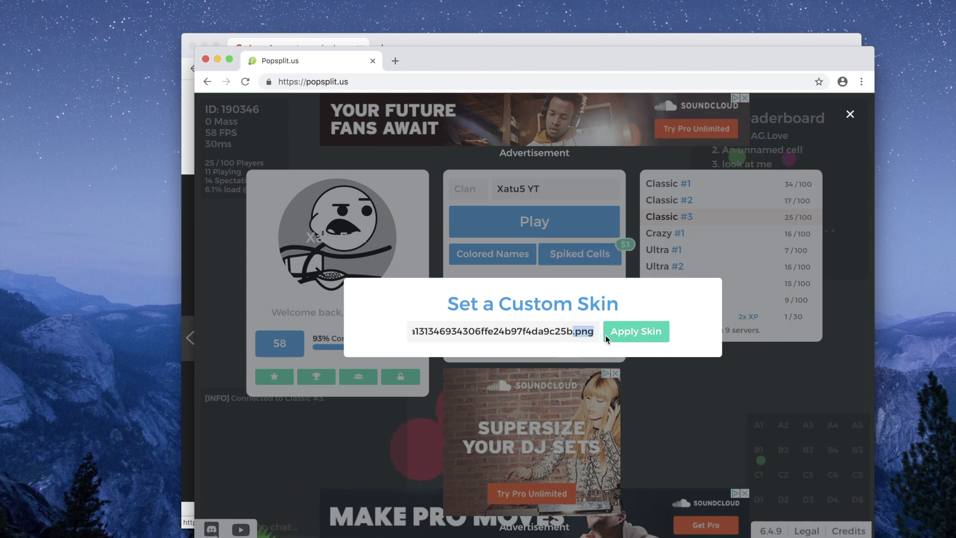
click(634, 331)
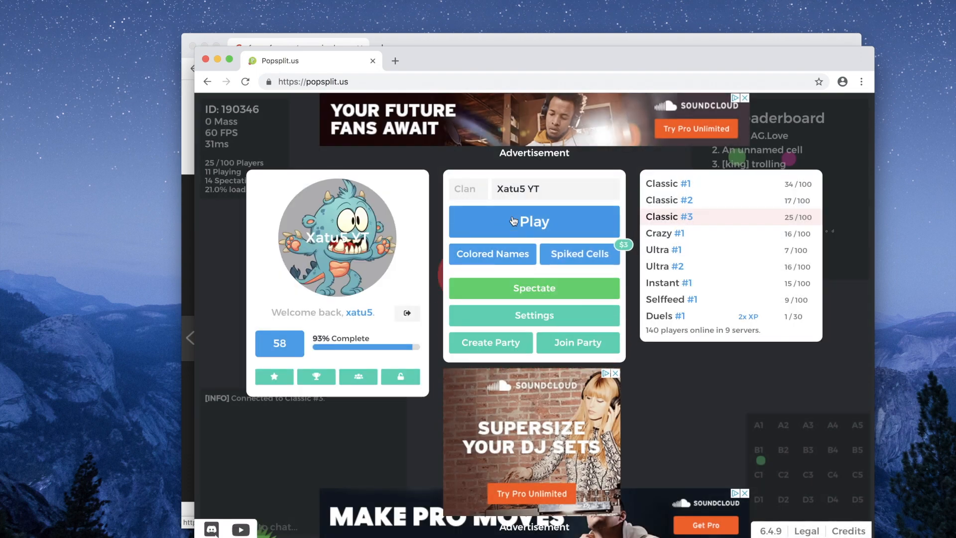
Join Classic #1 with the monster-skinned cell, return to the menu, then rejoin the match
click(534, 221)
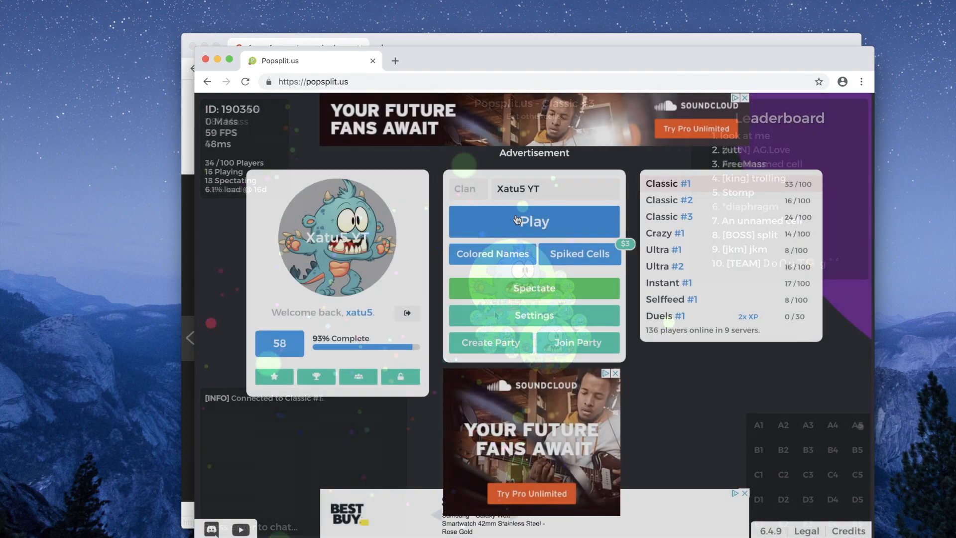
click(533, 221)
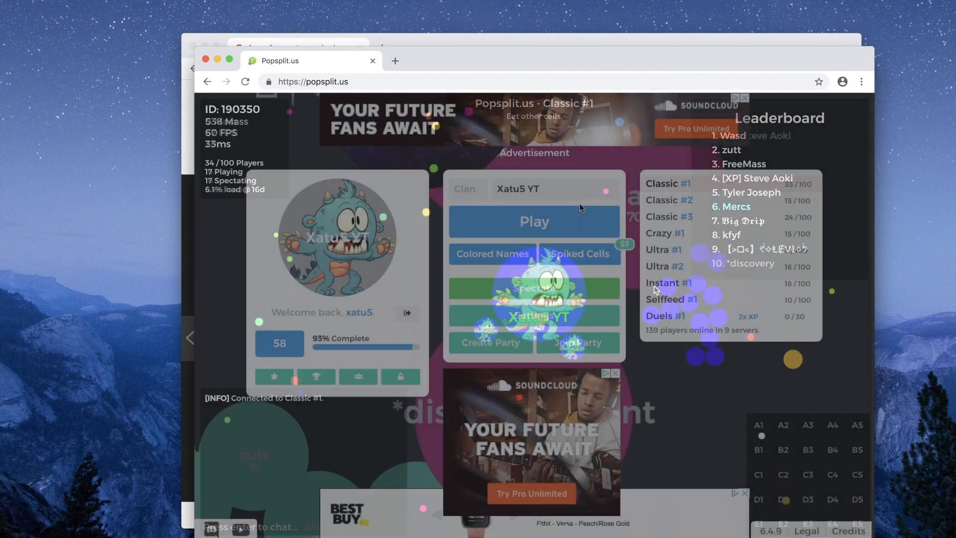
click(534, 221)
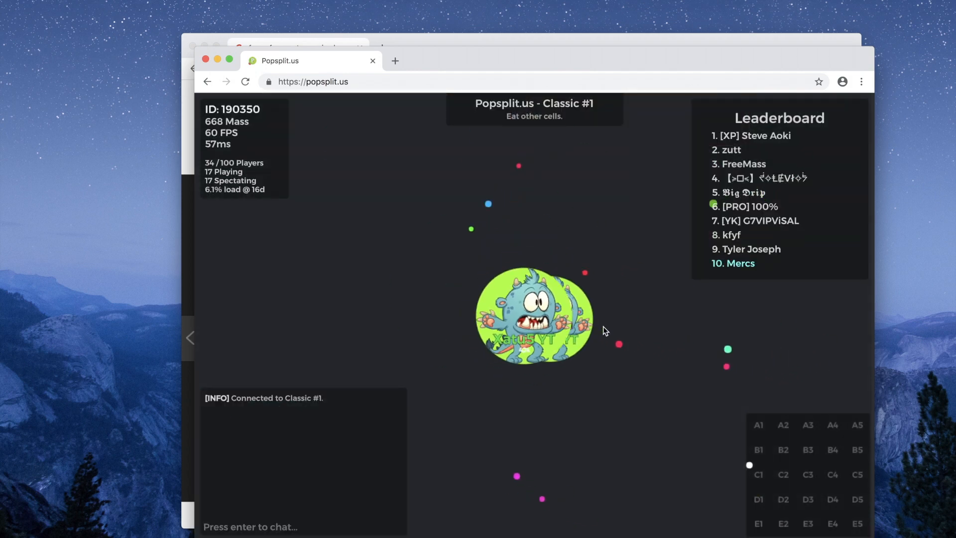
key(space)
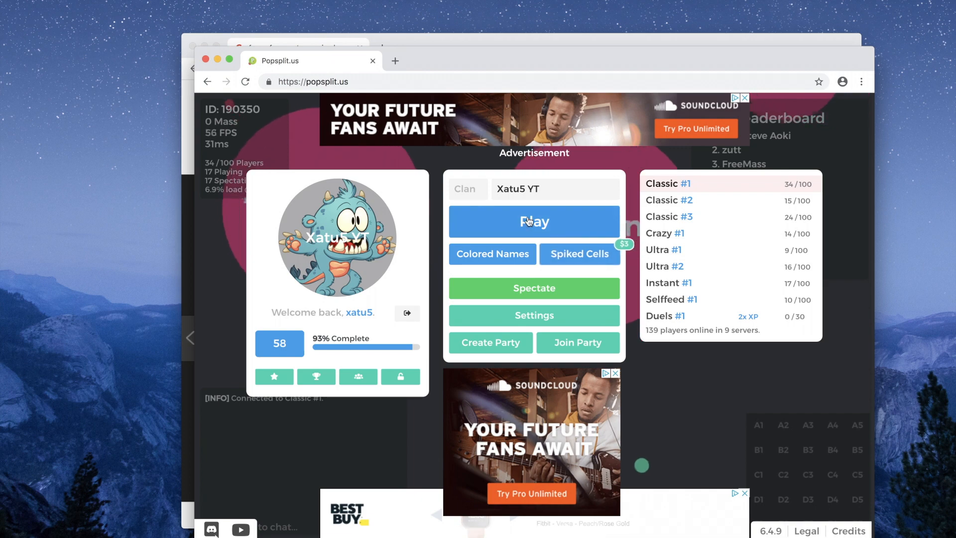
click(534, 221)
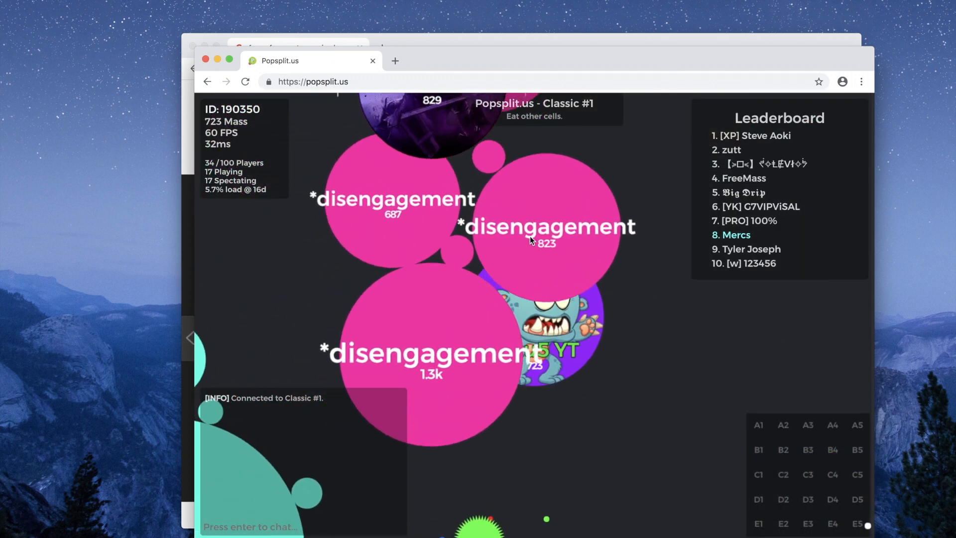